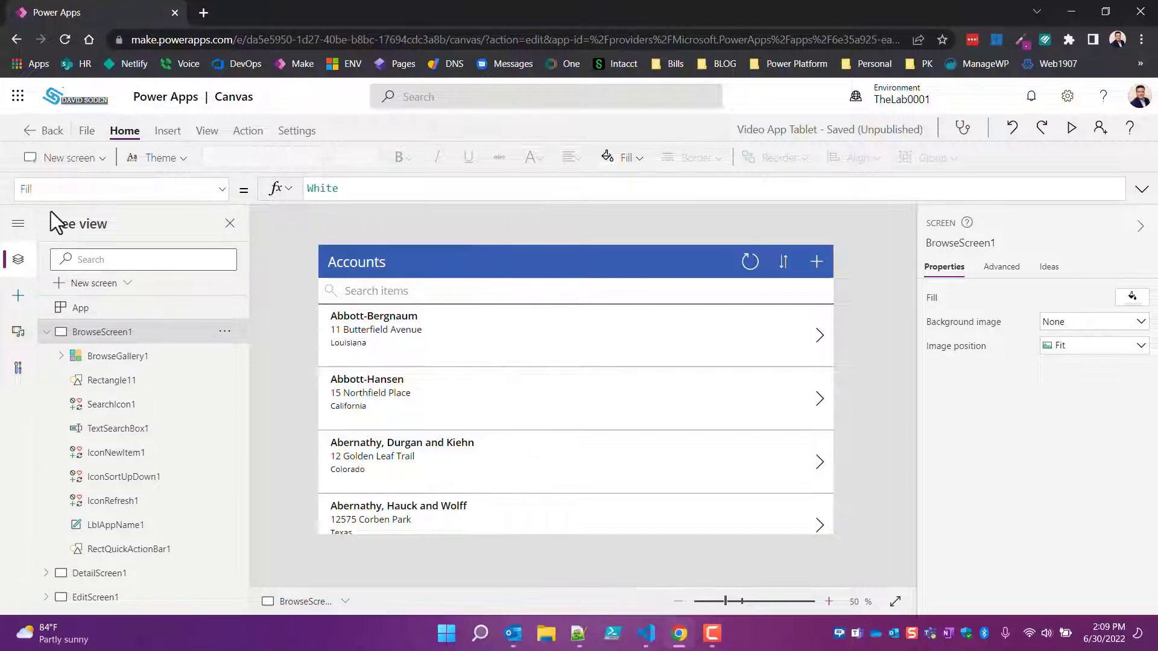
Expand the left rail labels, review the Accounts and Table_query data sources from View, then dismiss the pane.
left_click(18, 224)
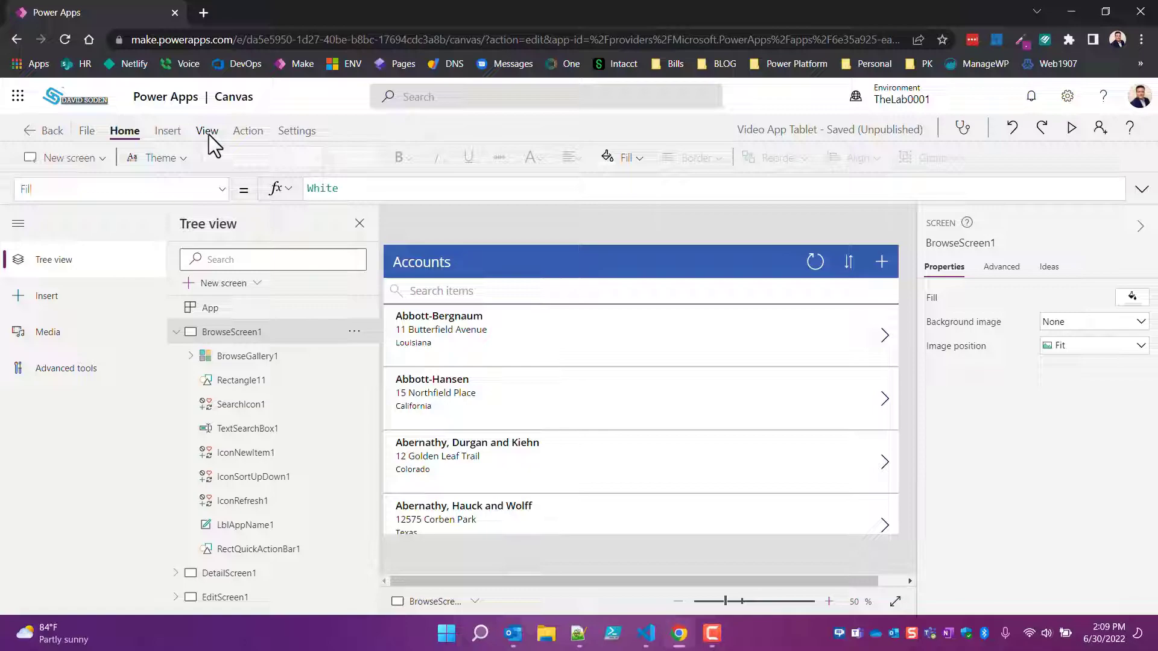
mouse_move(208, 144)
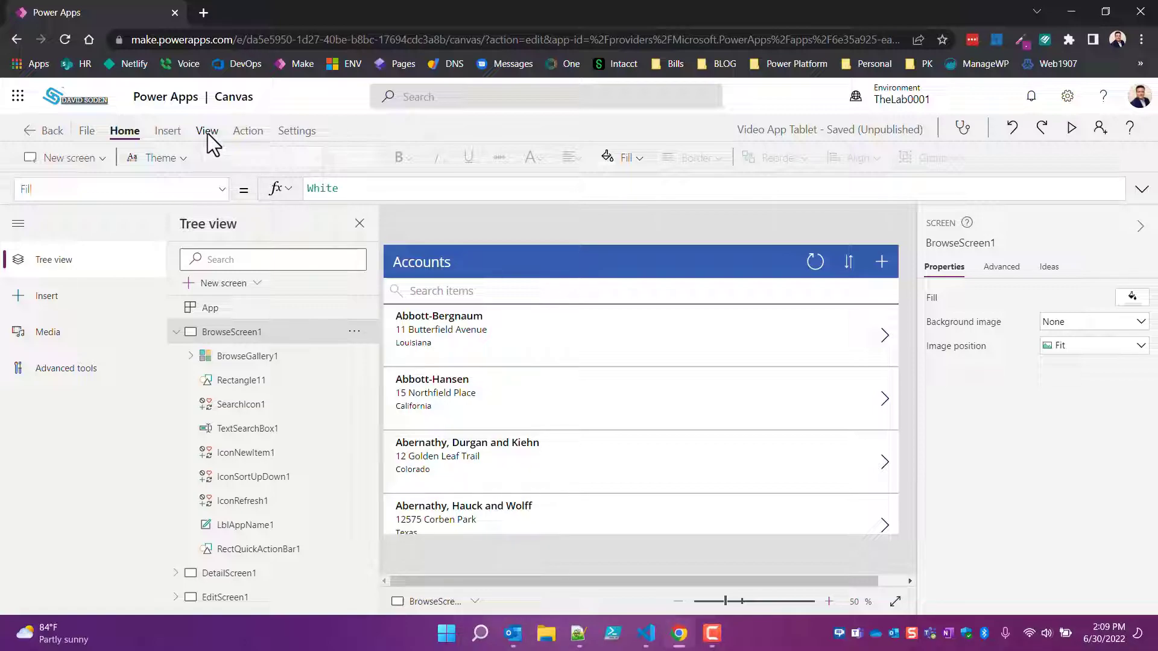
left_click(207, 130)
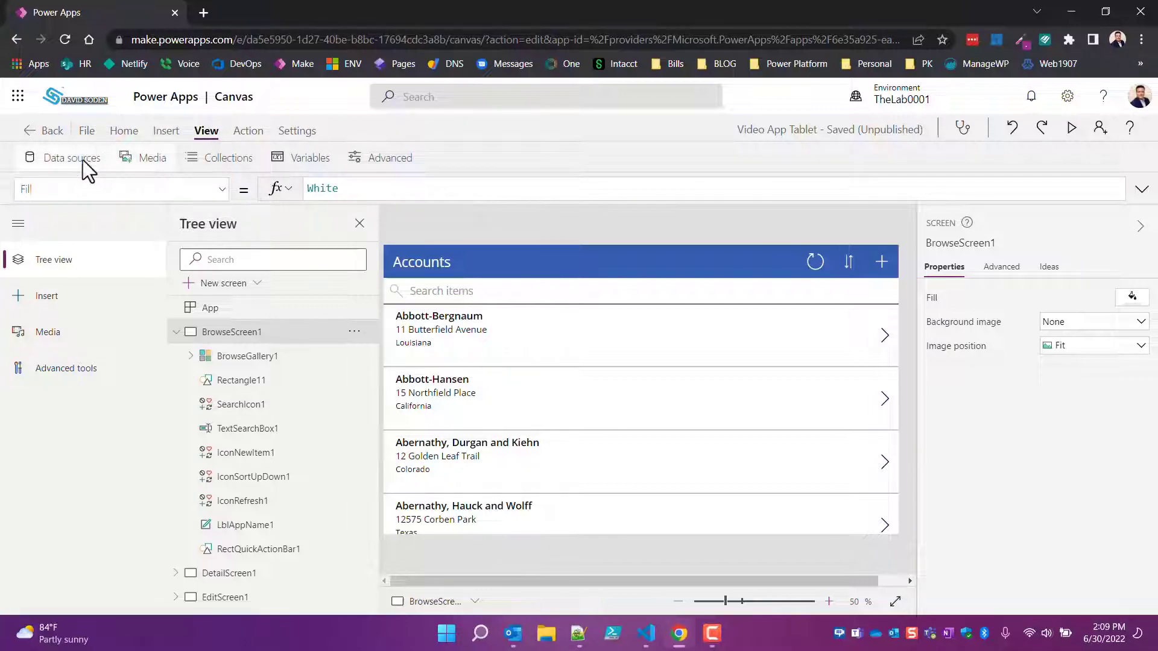
left_click(71, 156)
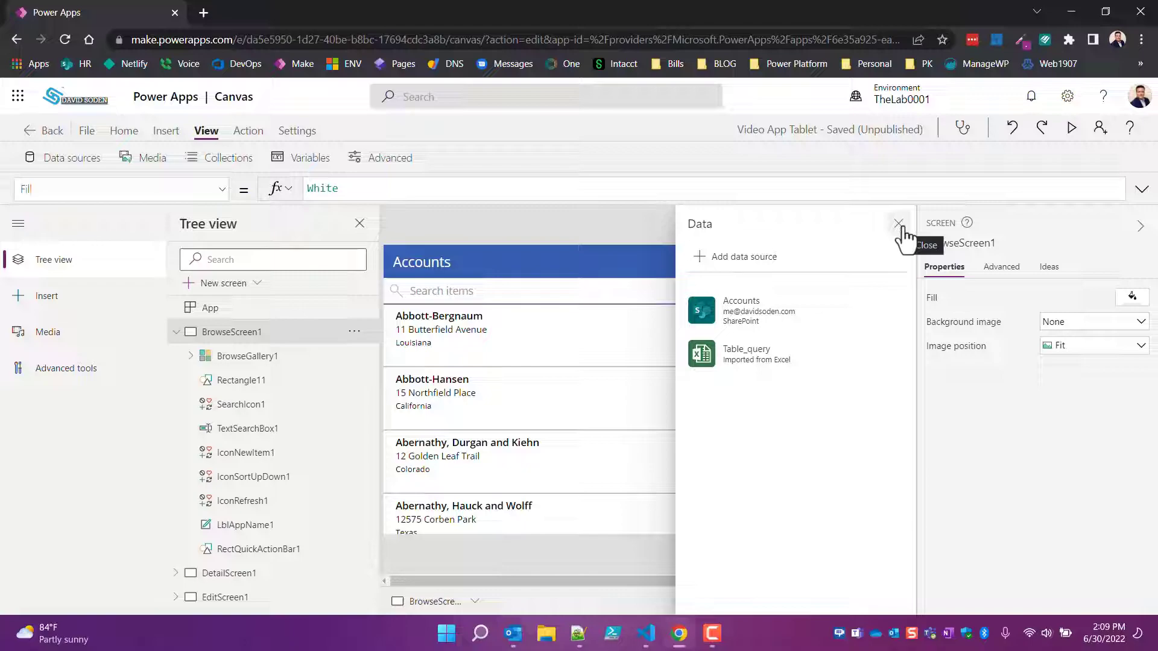
left_click(898, 223)
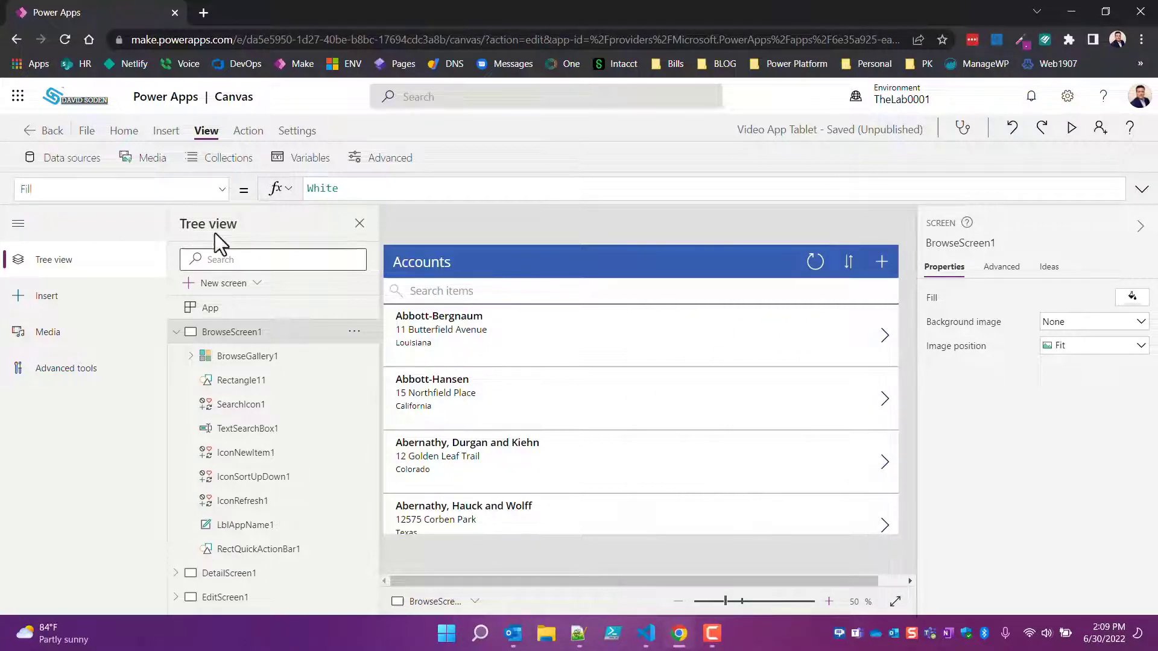
mouse_move(192, 235)
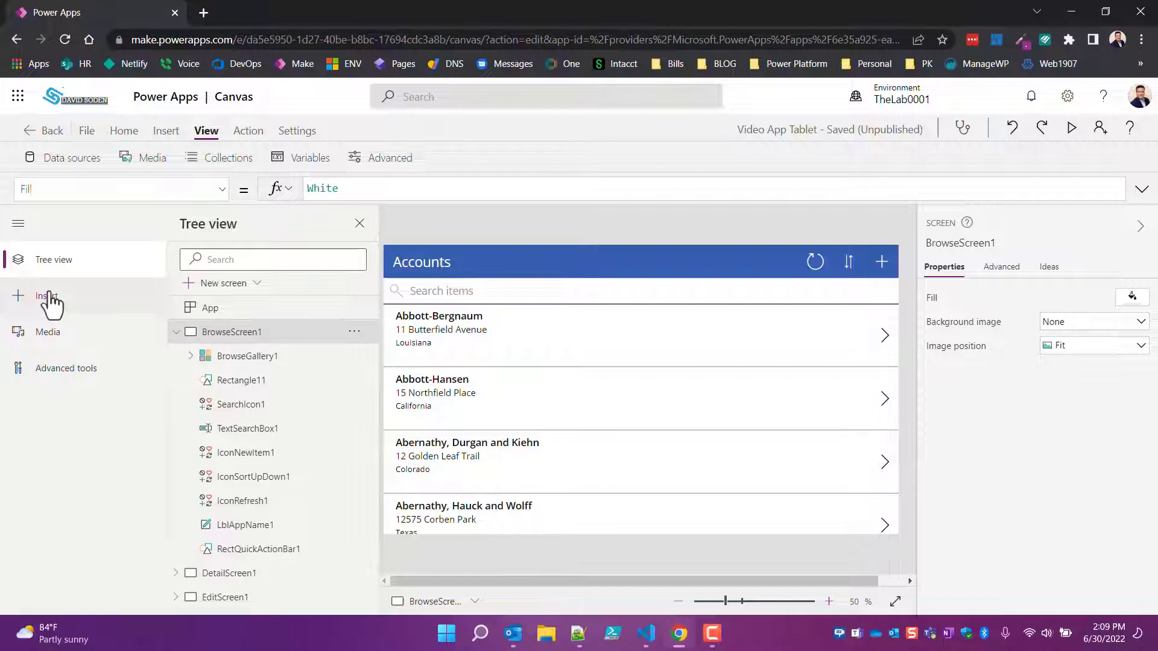
mouse_move(46, 296)
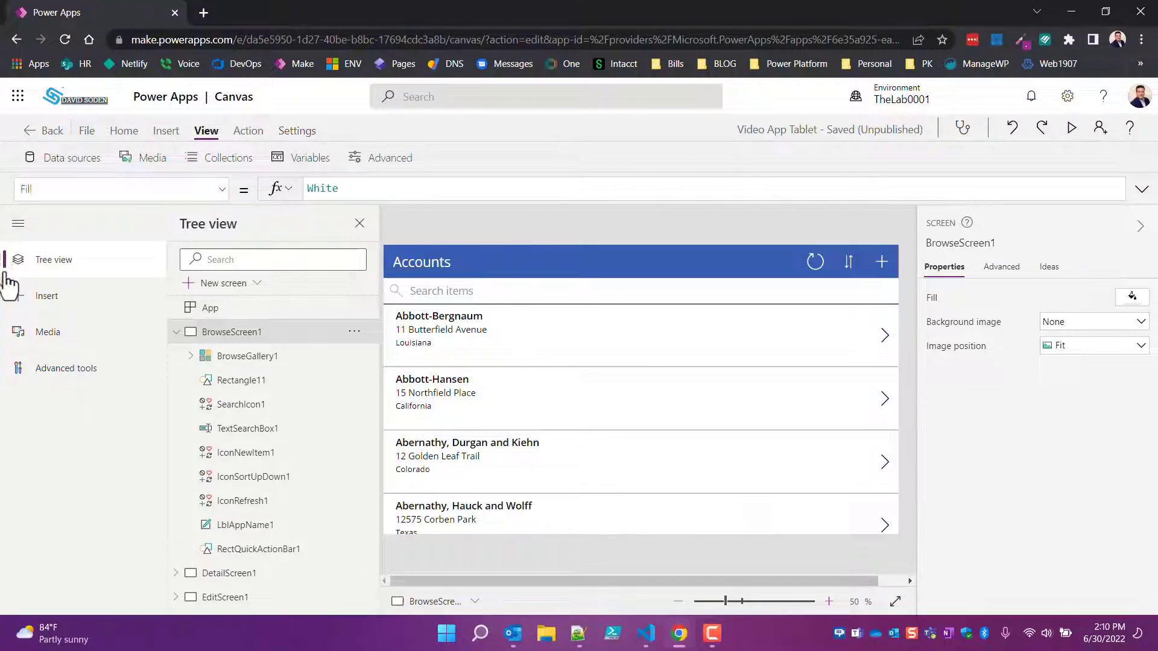
mouse_move(88, 288)
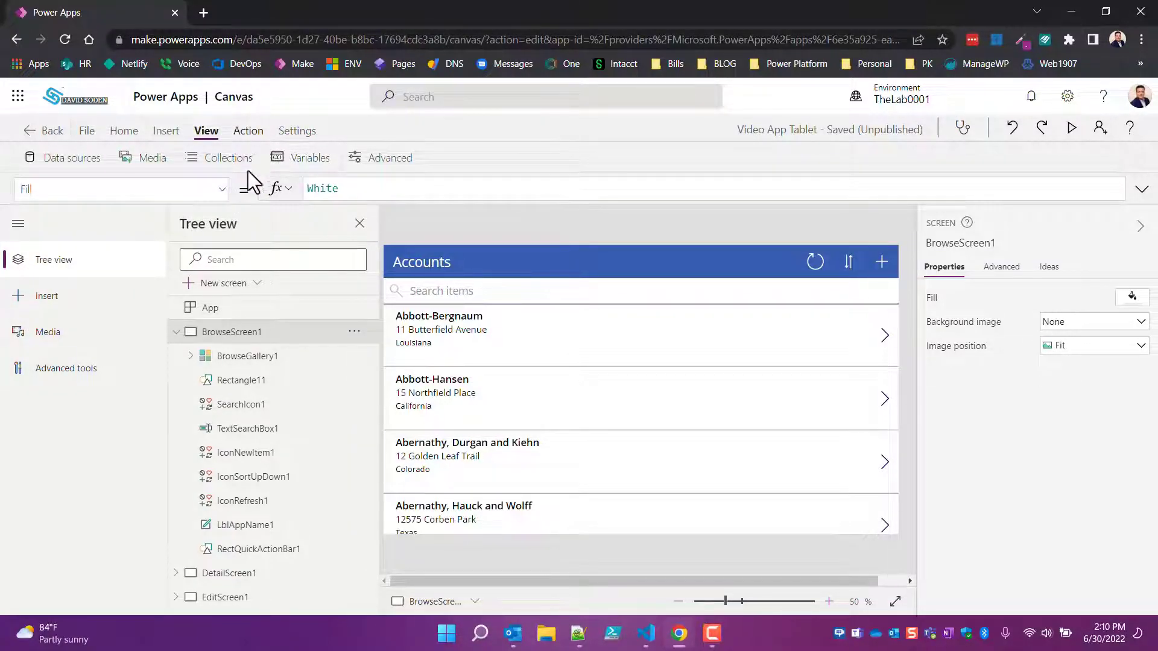
left_click(297, 131)
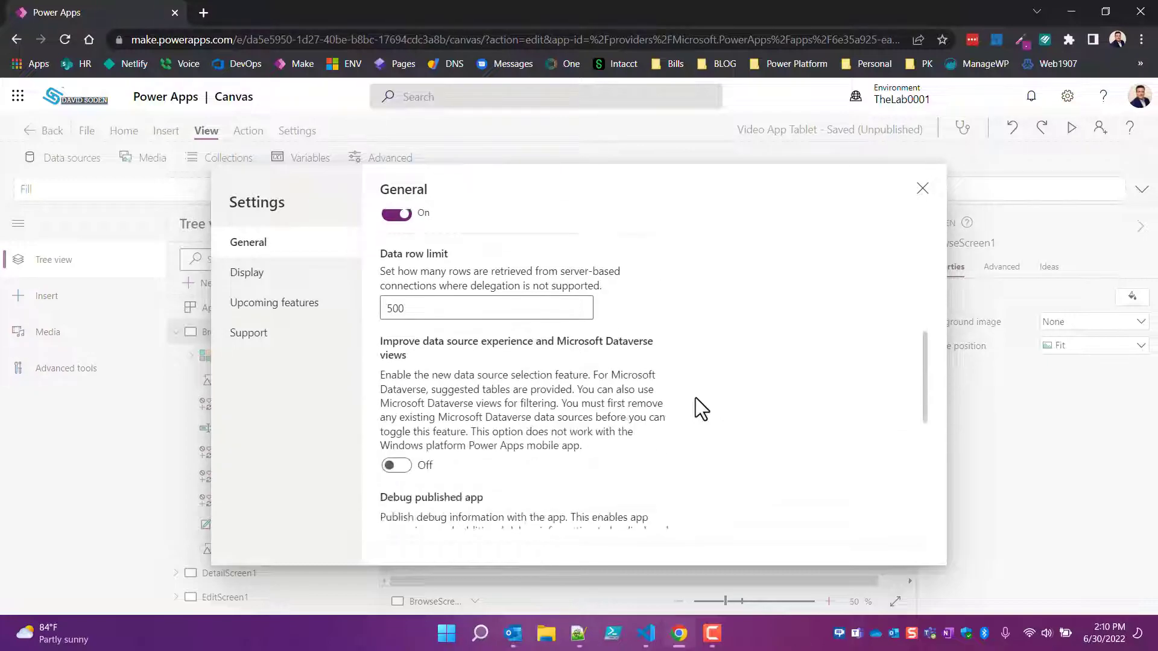
Attempt to enable 'Improve data source experience and Microsoft Dataverse views' in General settings.
scroll("down", 3)
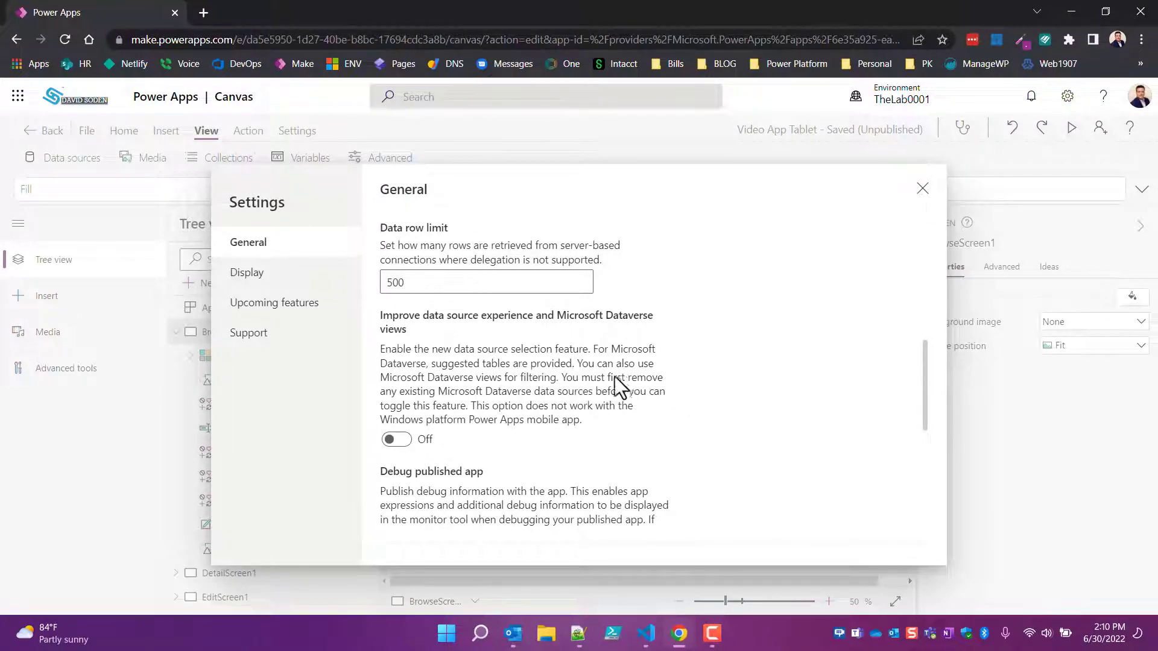
mouse_move(539, 373)
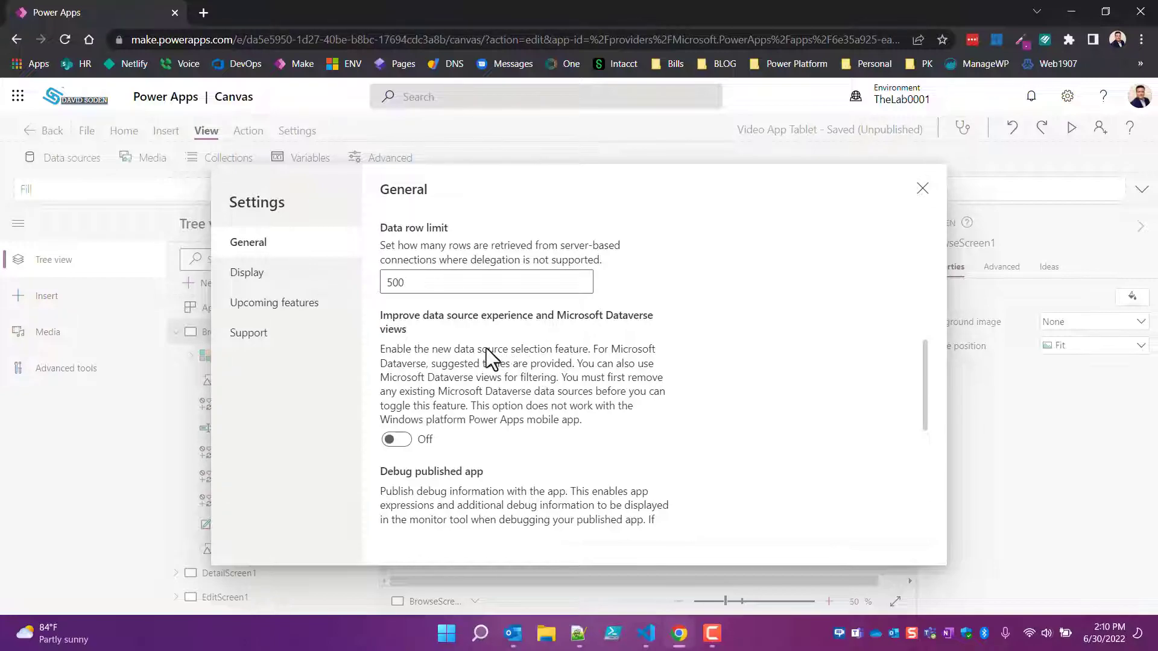
mouse_move(572, 349)
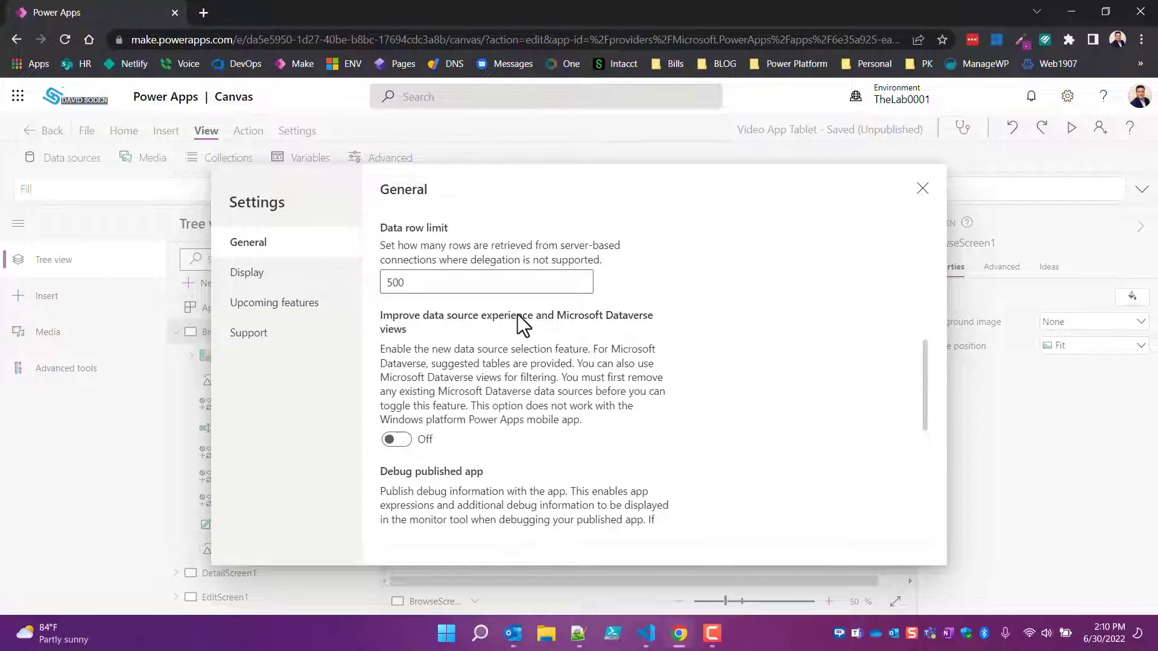
mouse_move(358, 368)
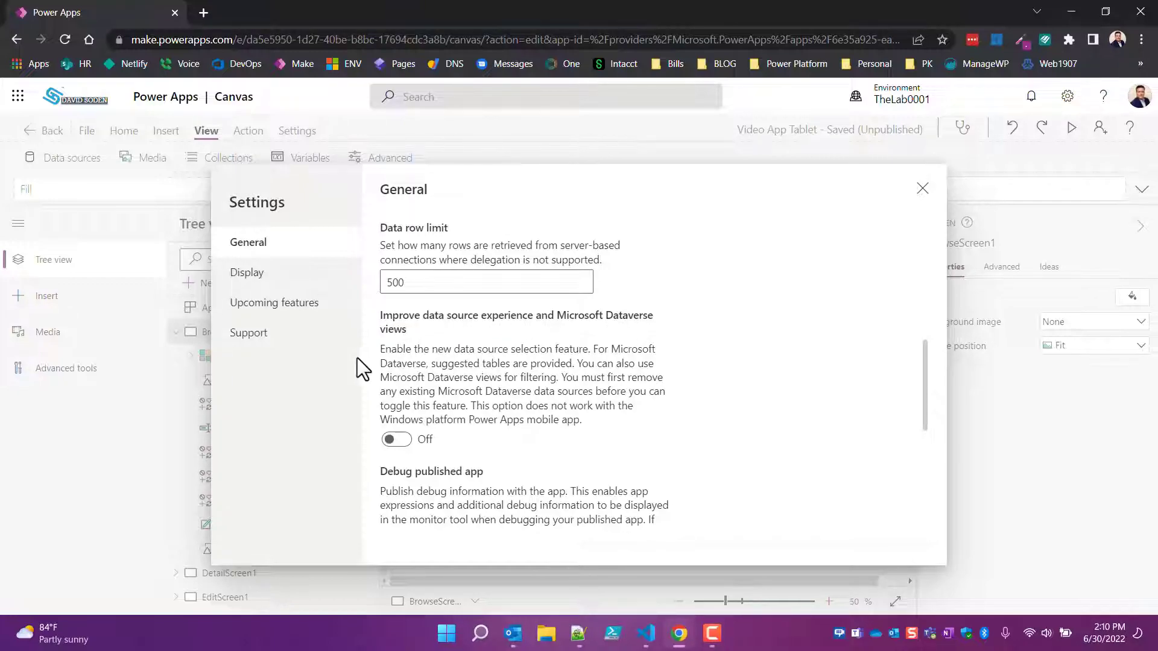
mouse_move(425, 361)
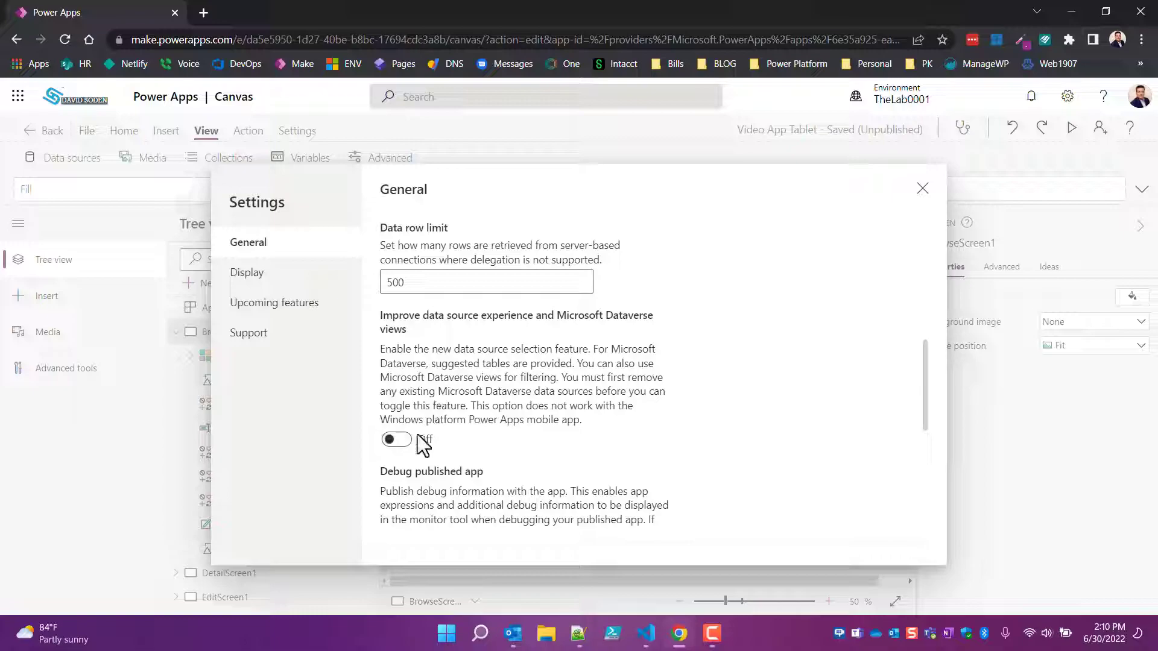
left_click(396, 439)
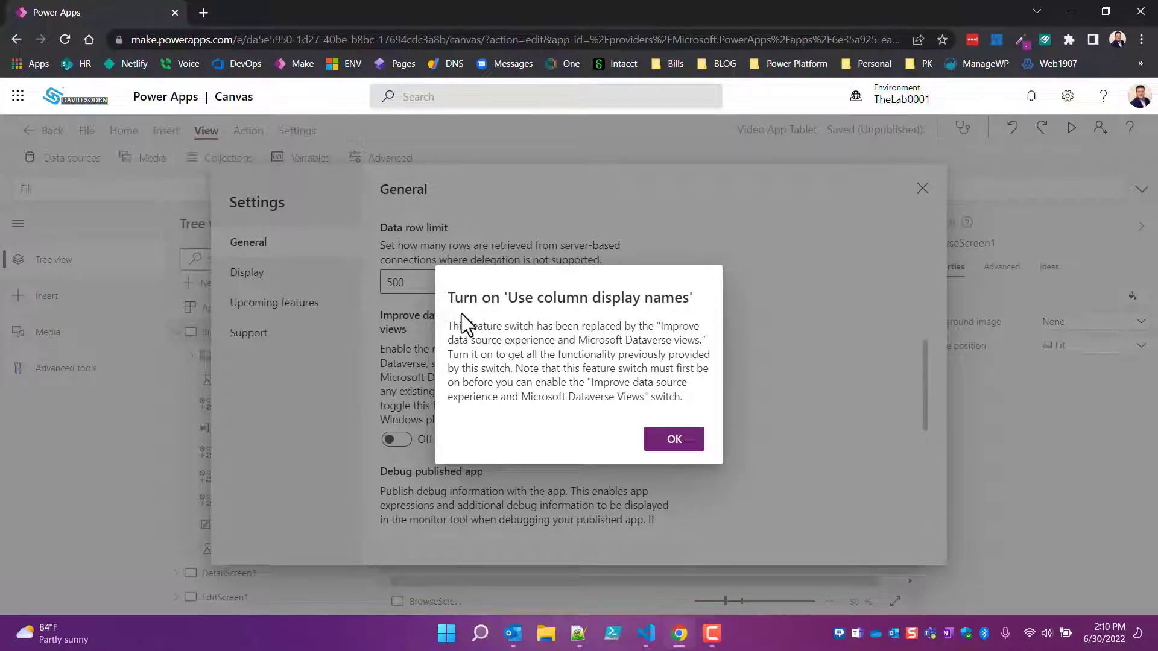
mouse_move(513, 307)
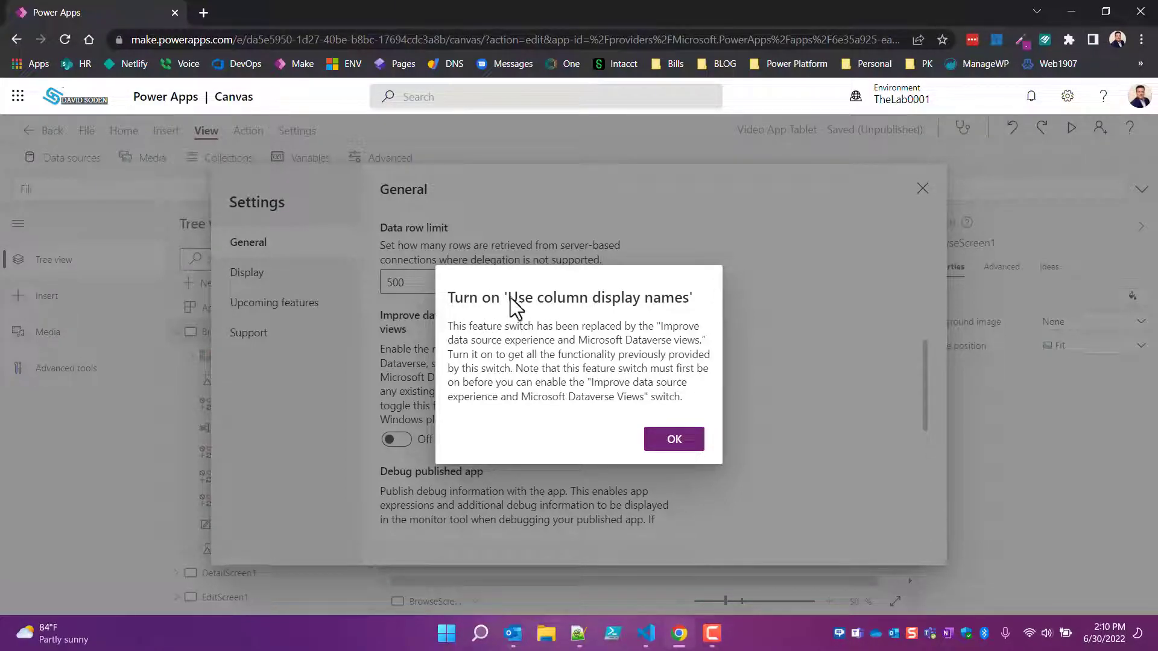
mouse_move(525, 307)
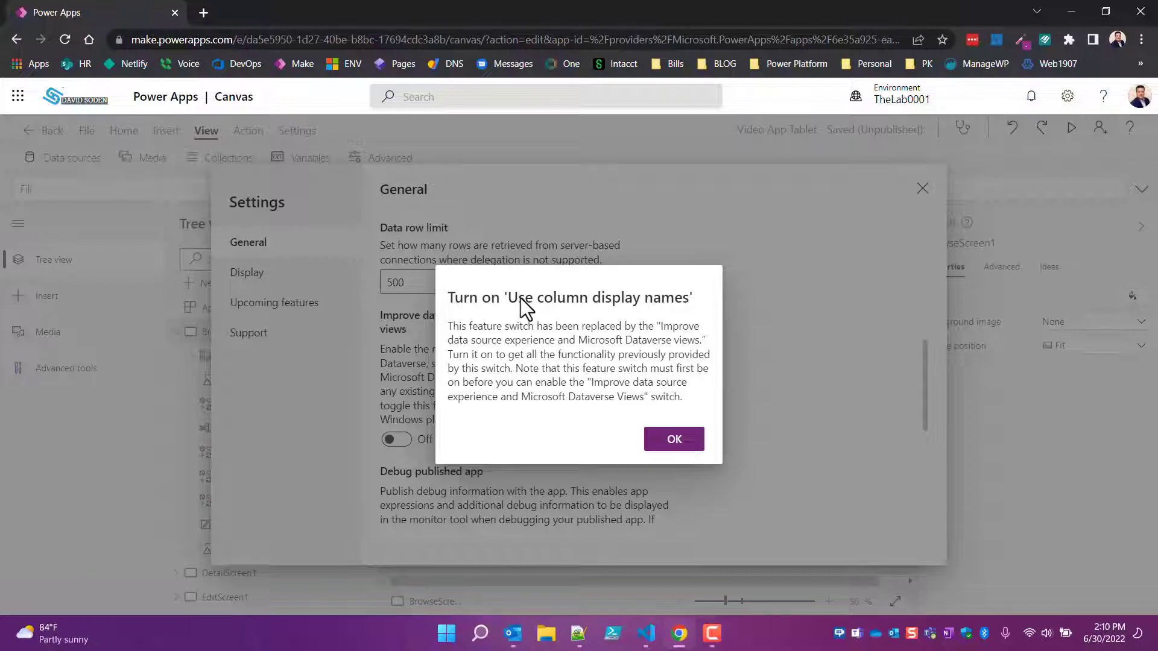
mouse_move(517, 303)
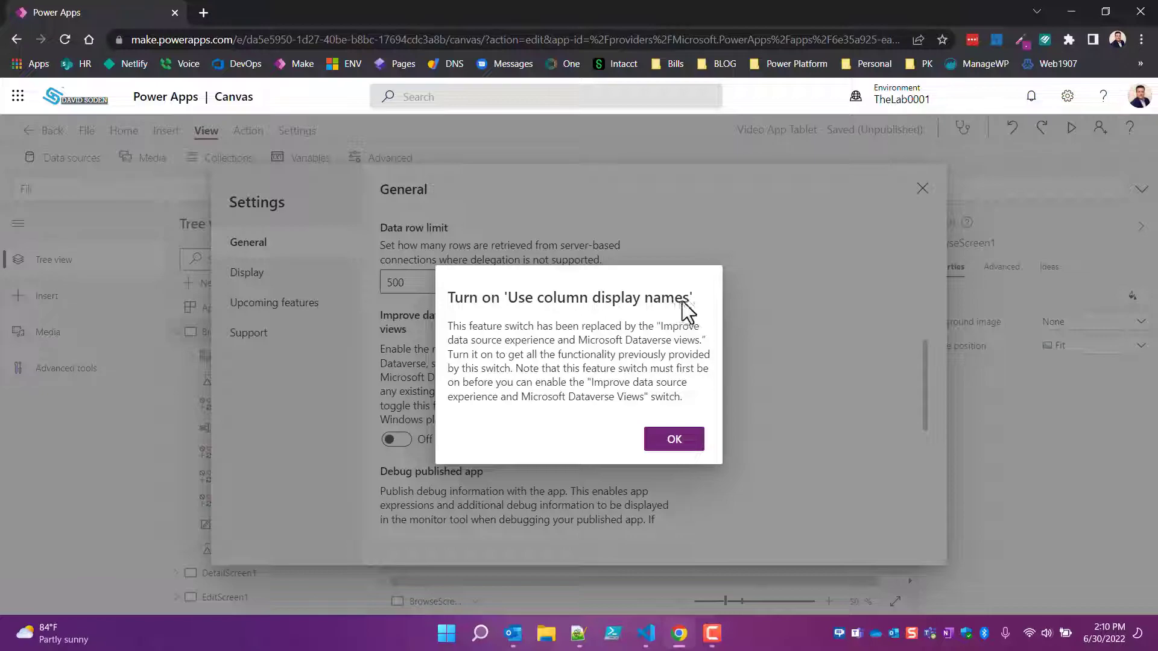
mouse_move(467, 306)
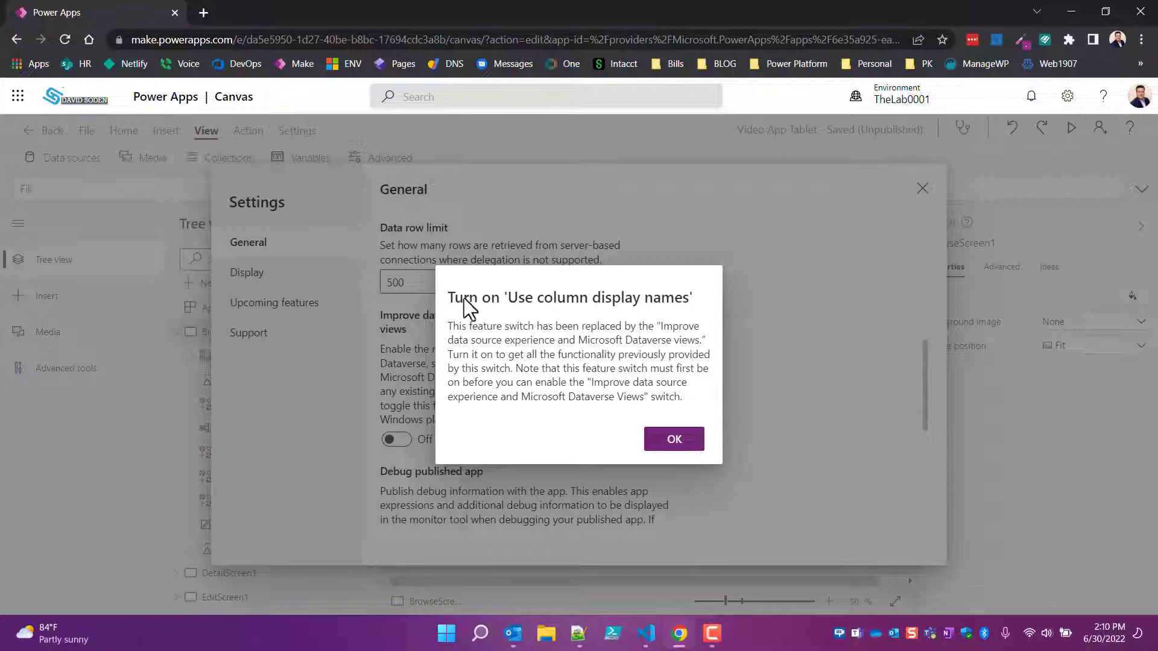
mouse_move(538, 337)
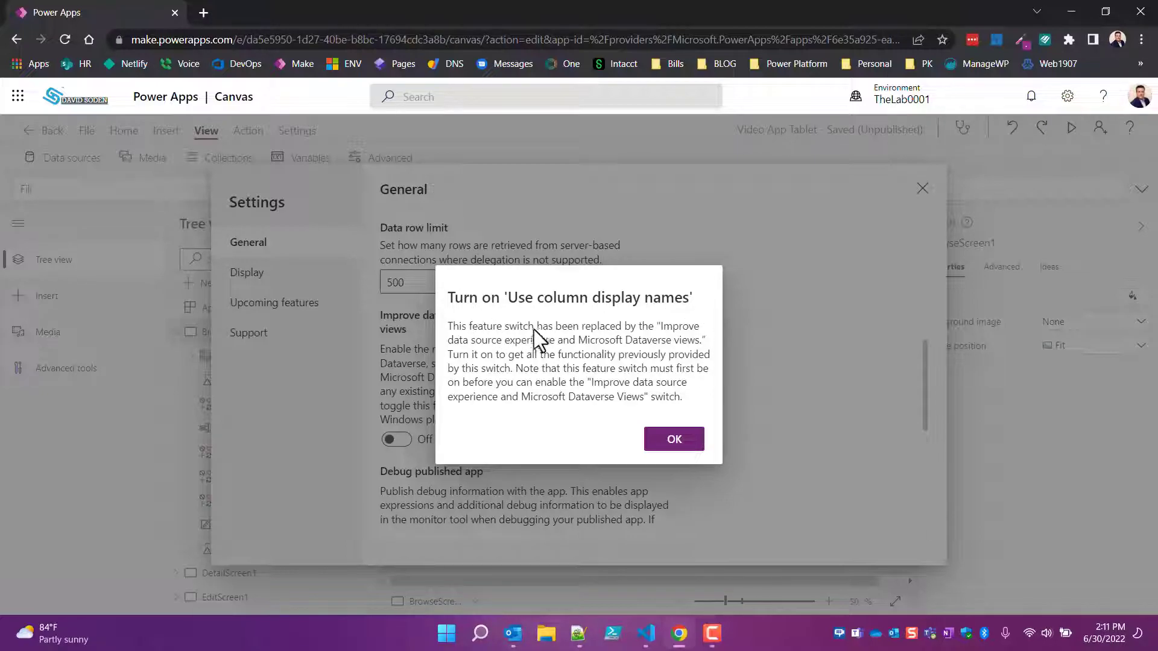
mouse_move(458, 338)
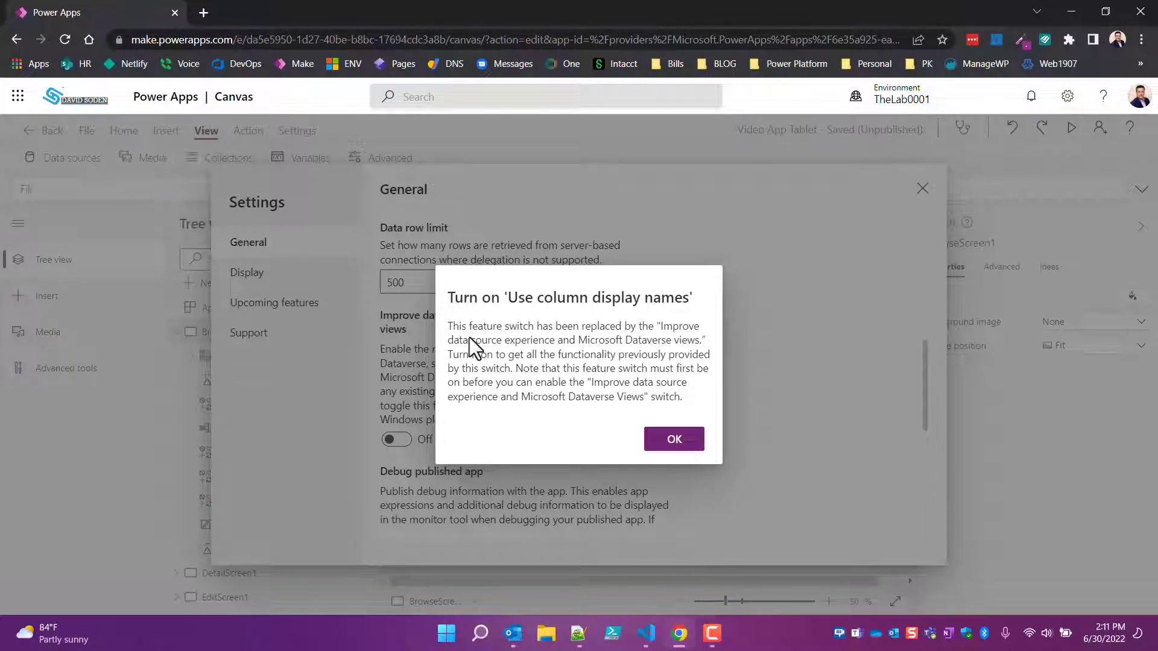
mouse_move(672, 342)
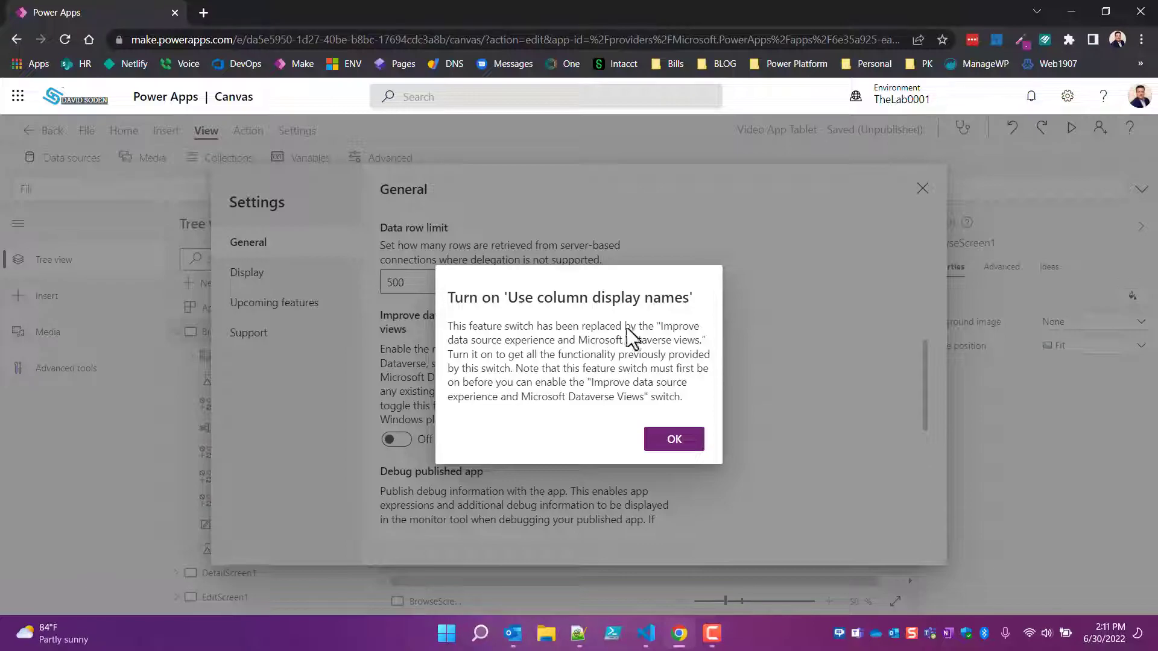
mouse_move(678, 341)
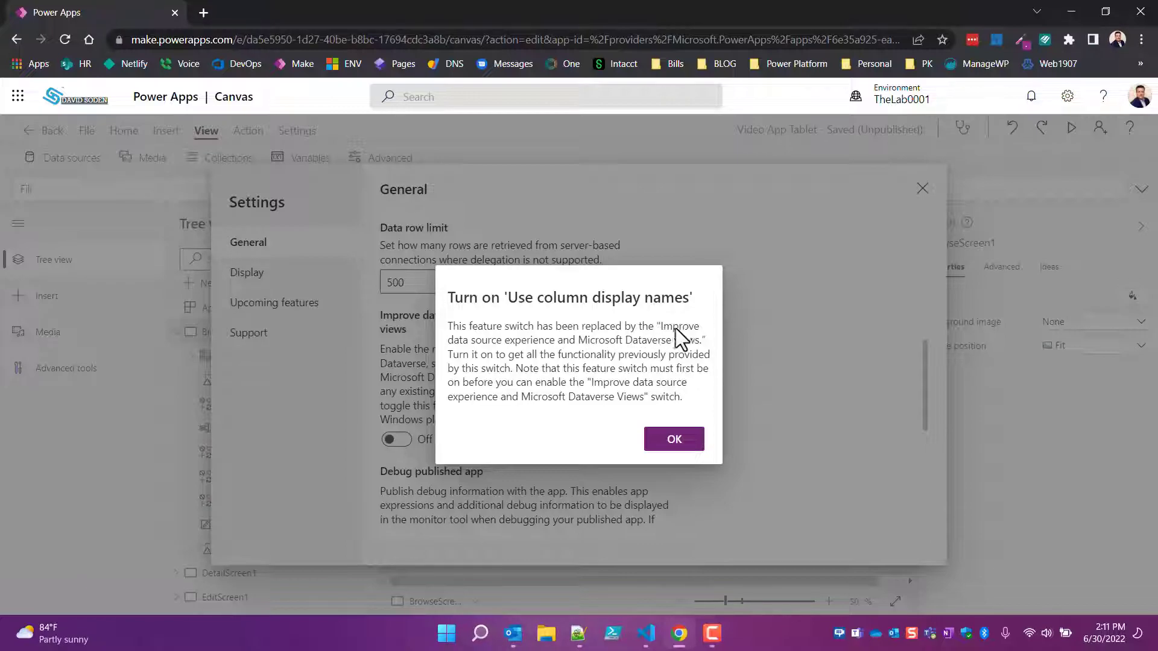
mouse_move(486, 357)
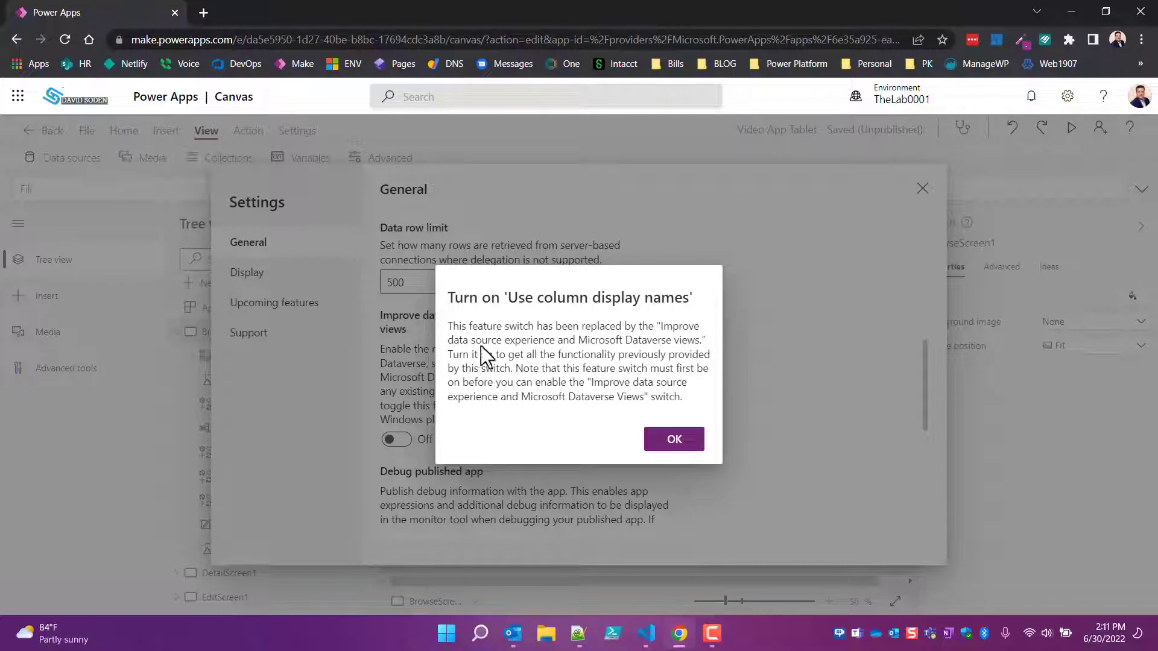
mouse_move(647, 347)
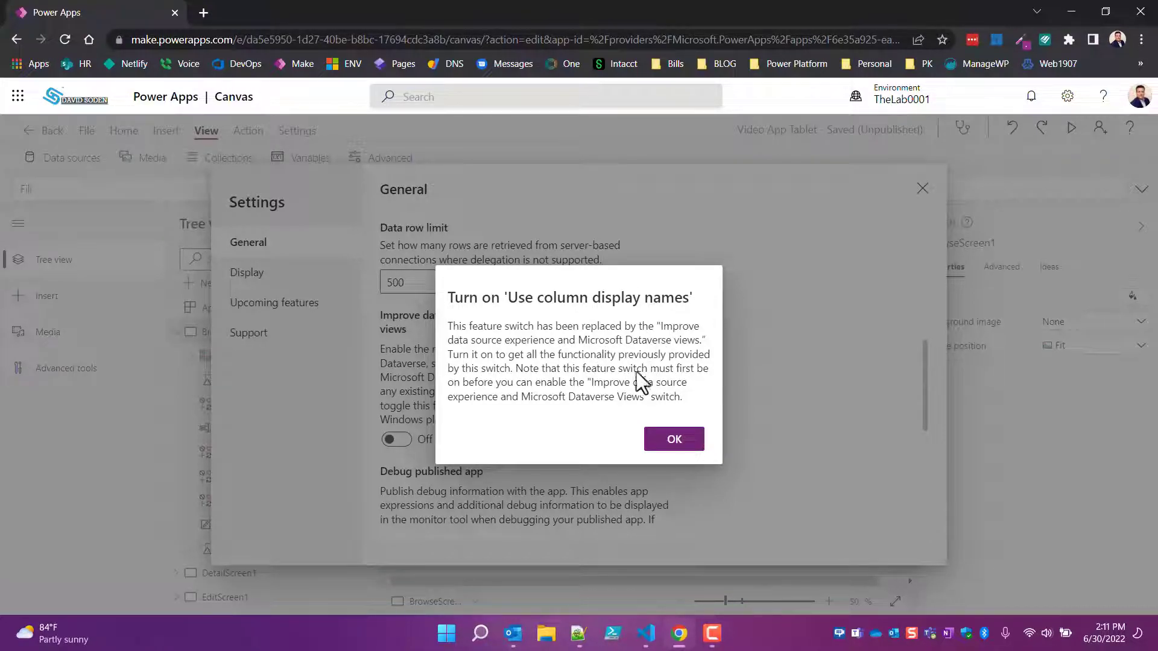
mouse_move(693, 378)
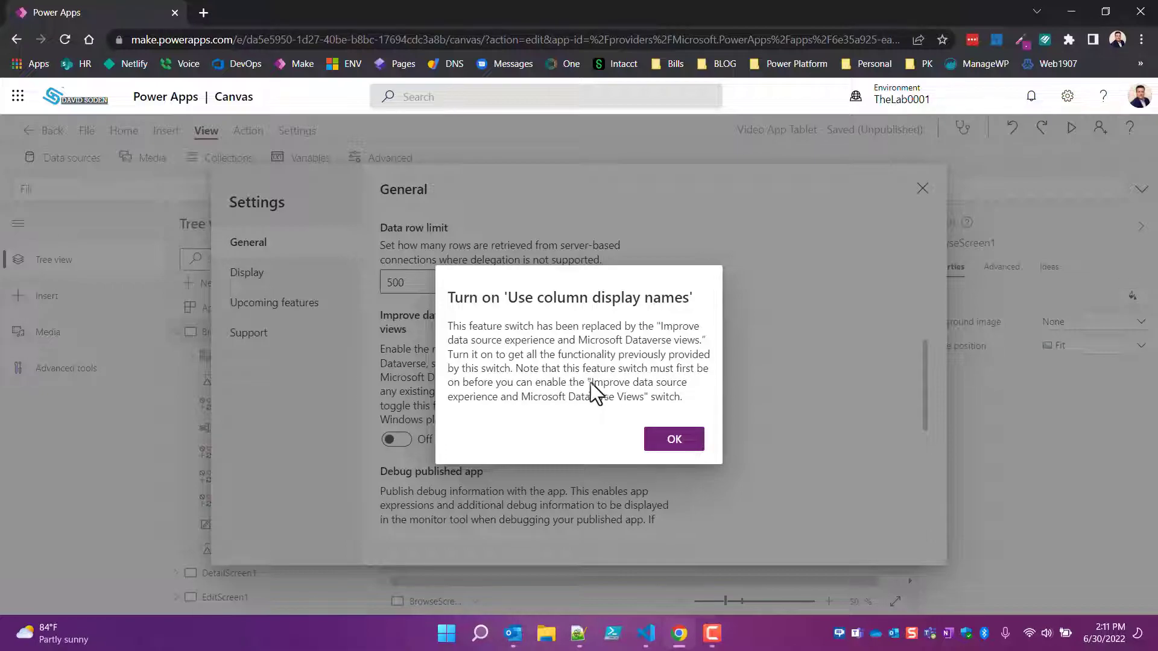
mouse_move(664, 389)
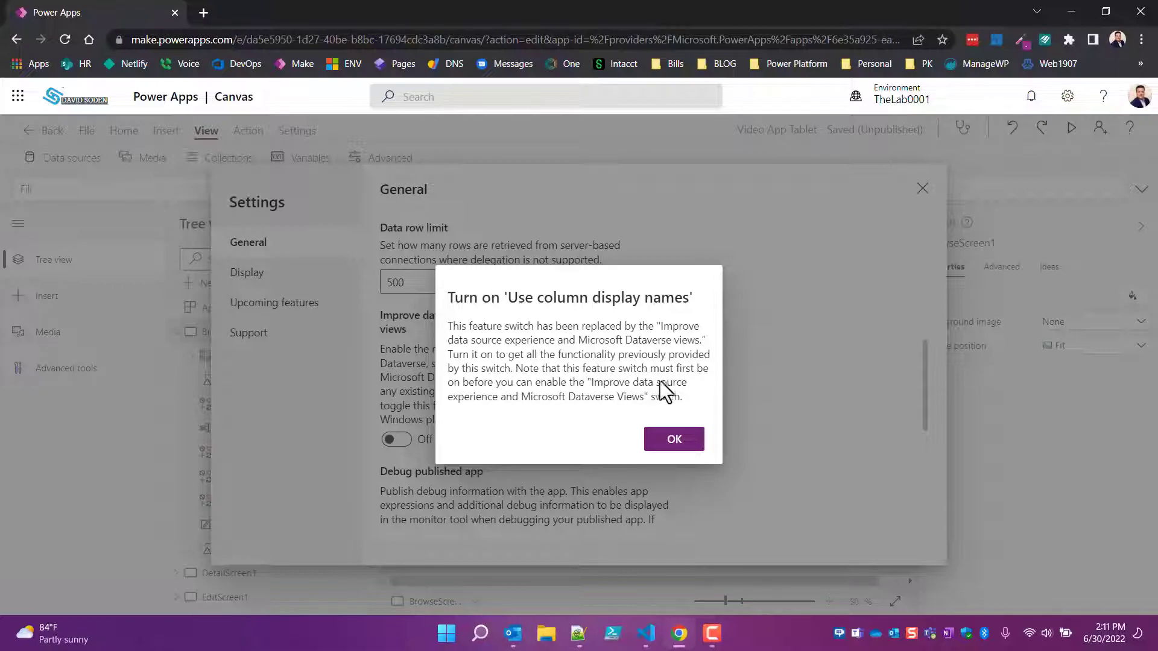
mouse_move(633, 328)
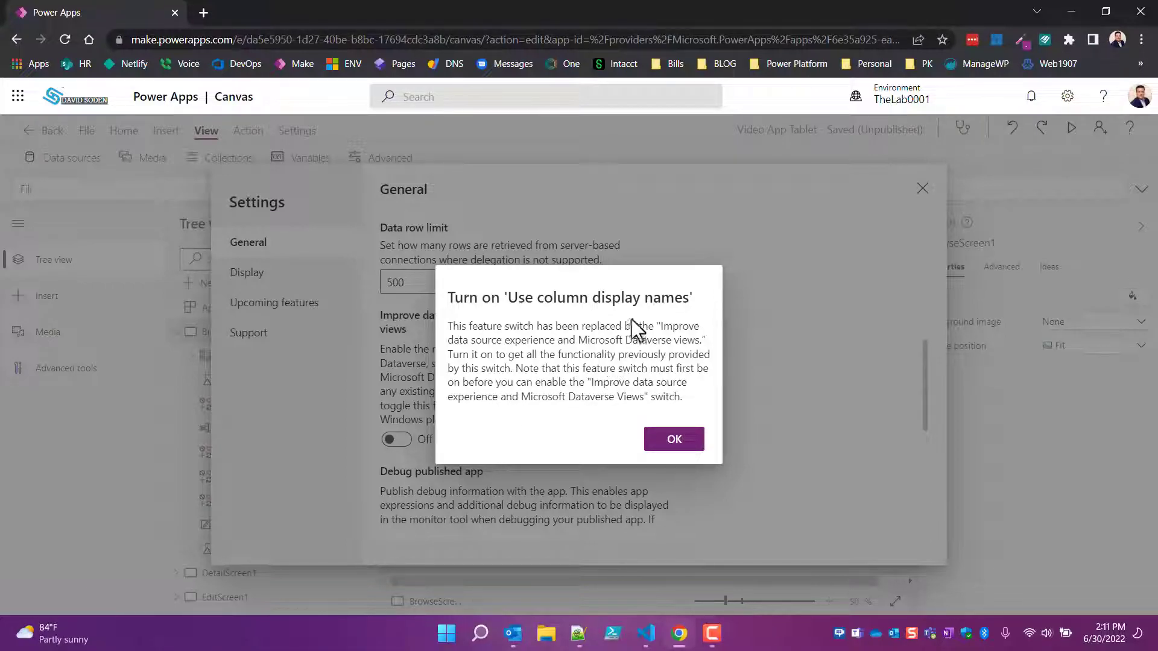
mouse_move(657, 369)
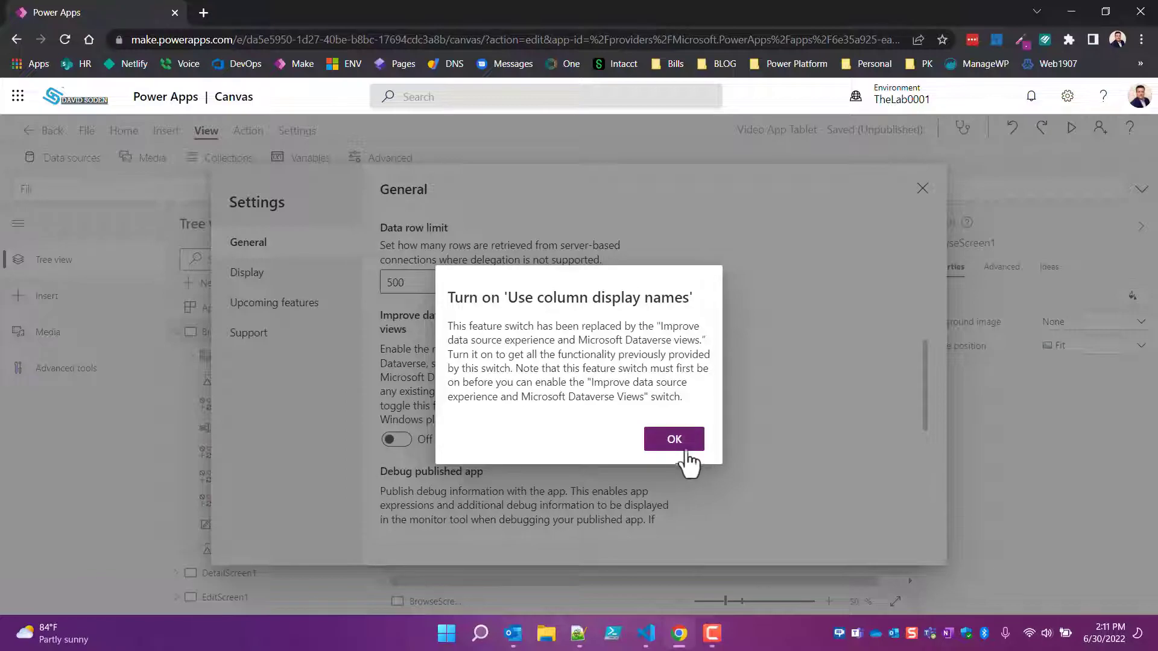
mouse_move(626, 346)
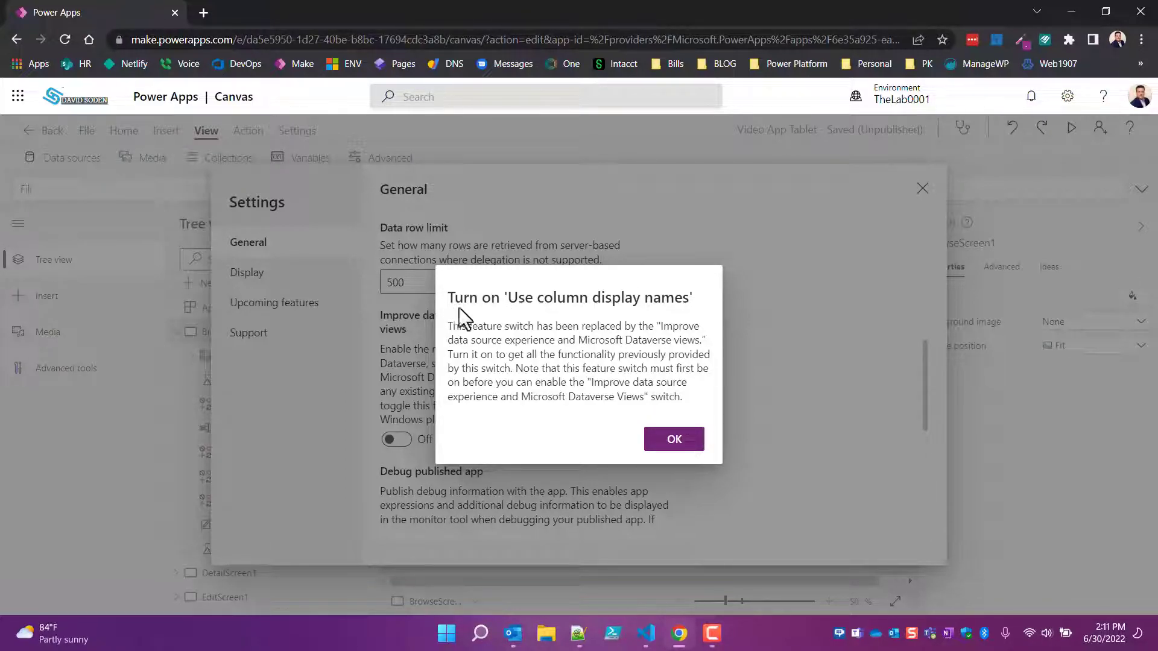
mouse_move(676, 317)
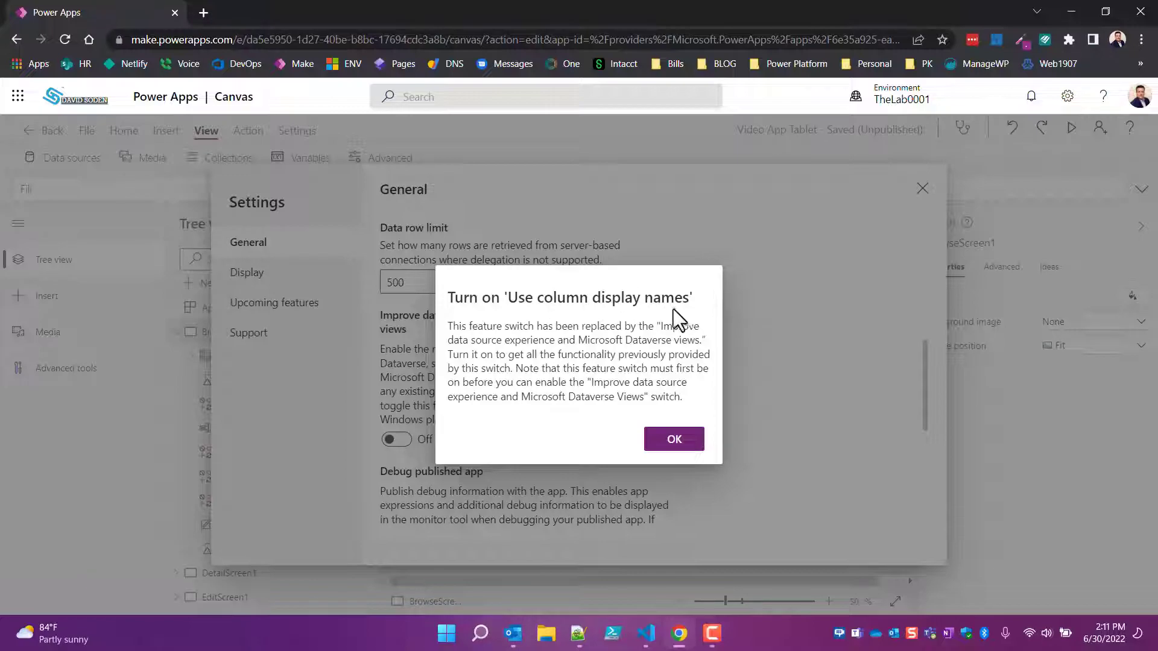
Dismiss the column display names notice and browse Upcoming features previews, filtering for 'use'.
left_click(673, 439)
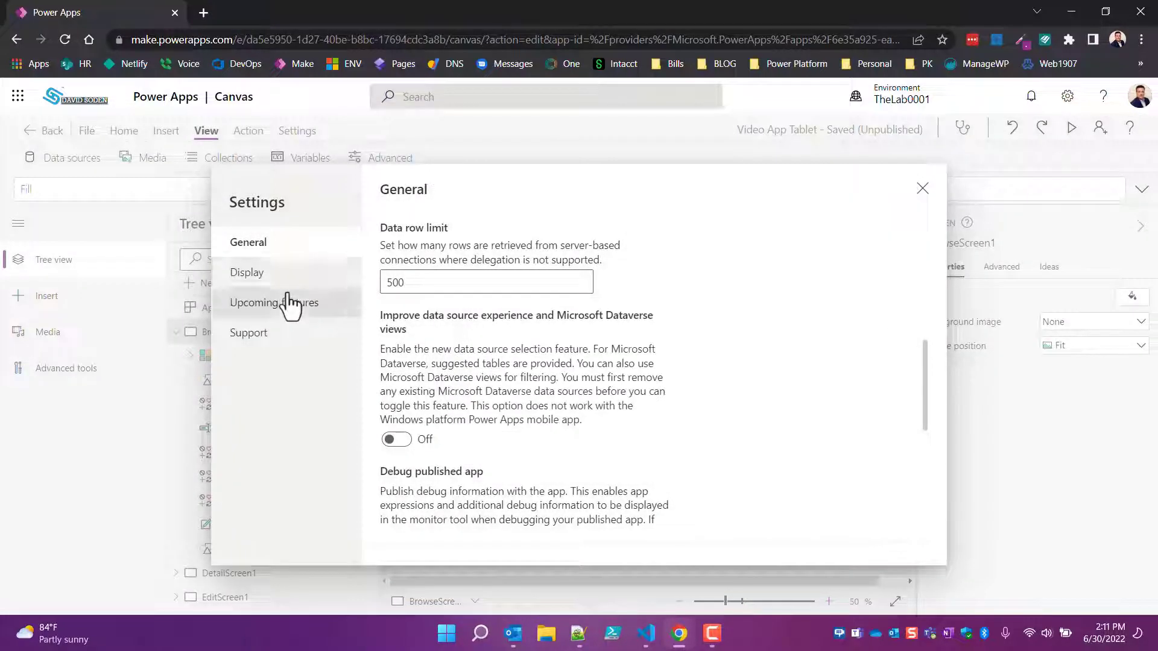
left_click(274, 302)
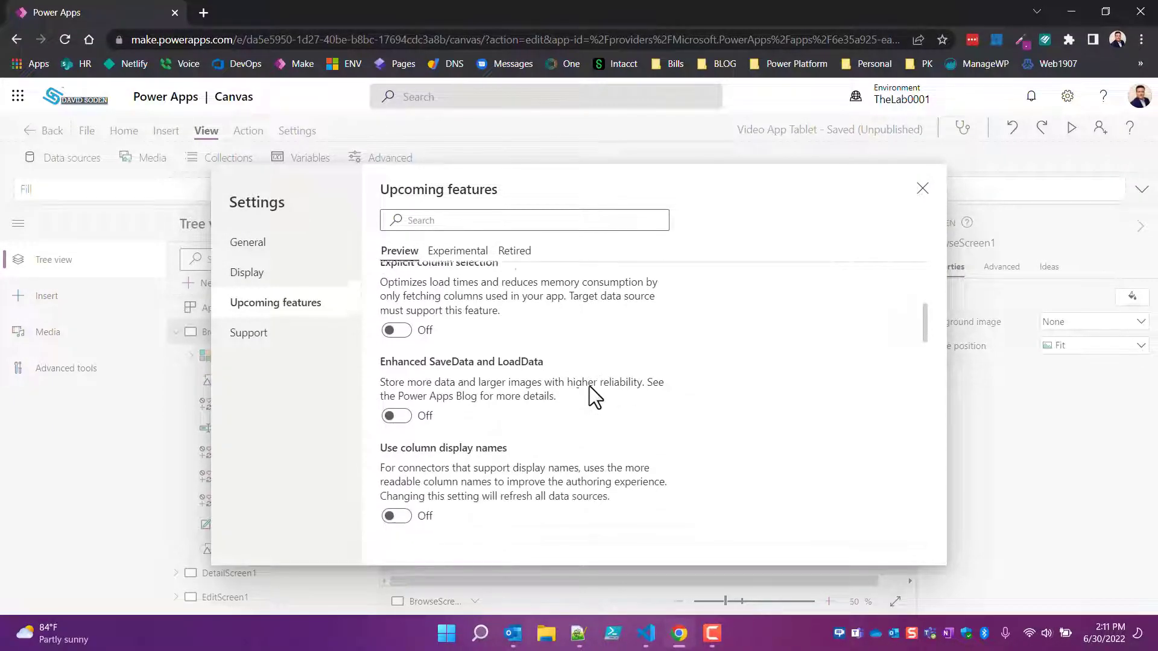
scroll("down", 3)
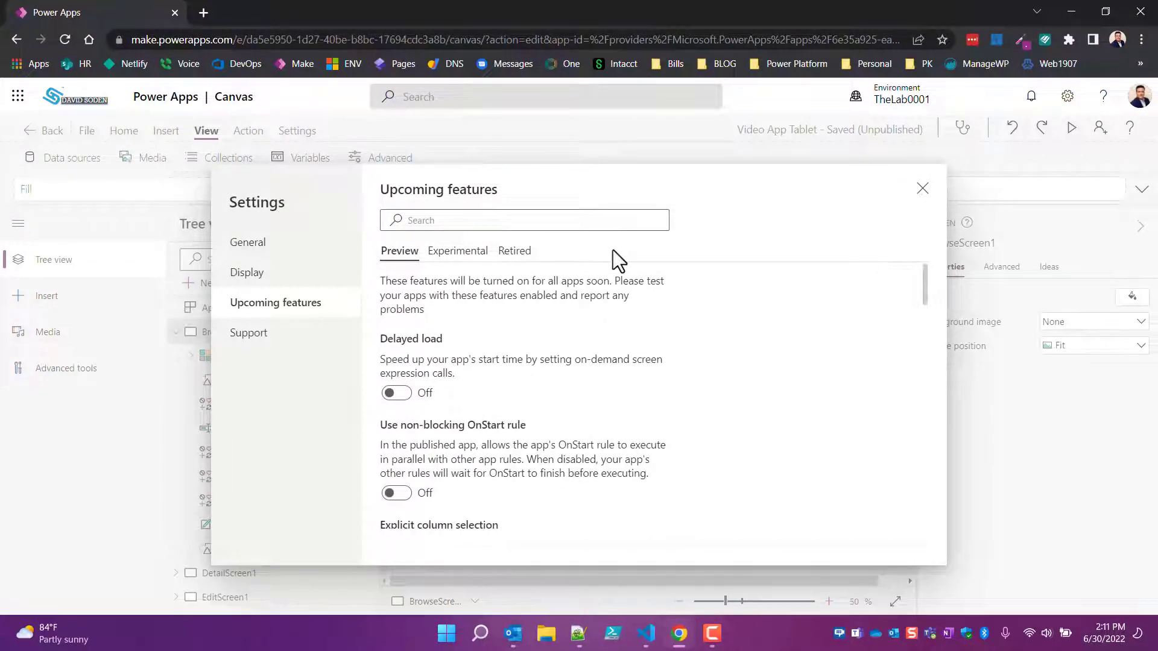
scroll("down", 3)
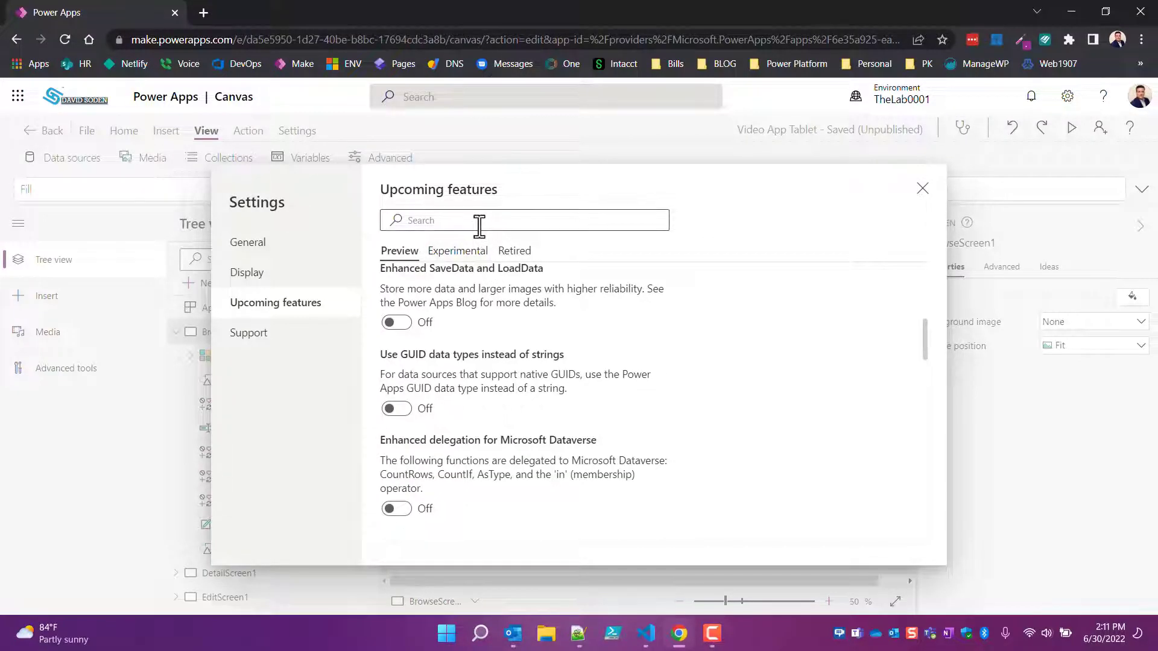
type("use")
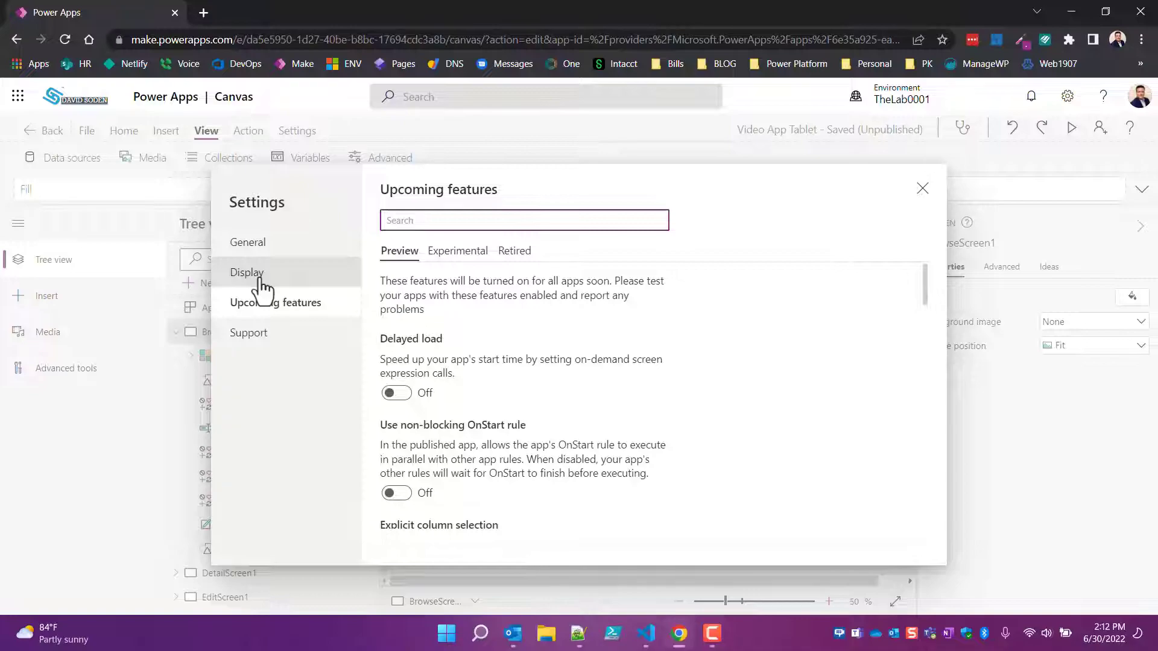
Turn on 'Improve data source experience and Microsoft Dataverse views' in General settings and close Settings.
left_click(247, 241)
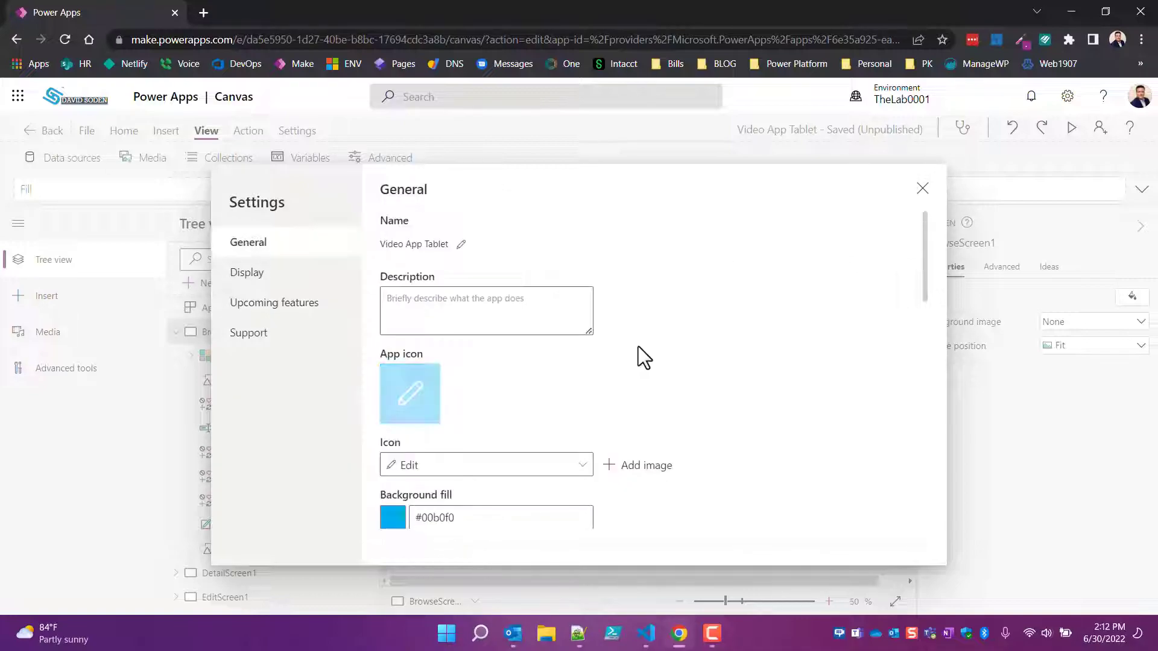
scroll("down", 3)
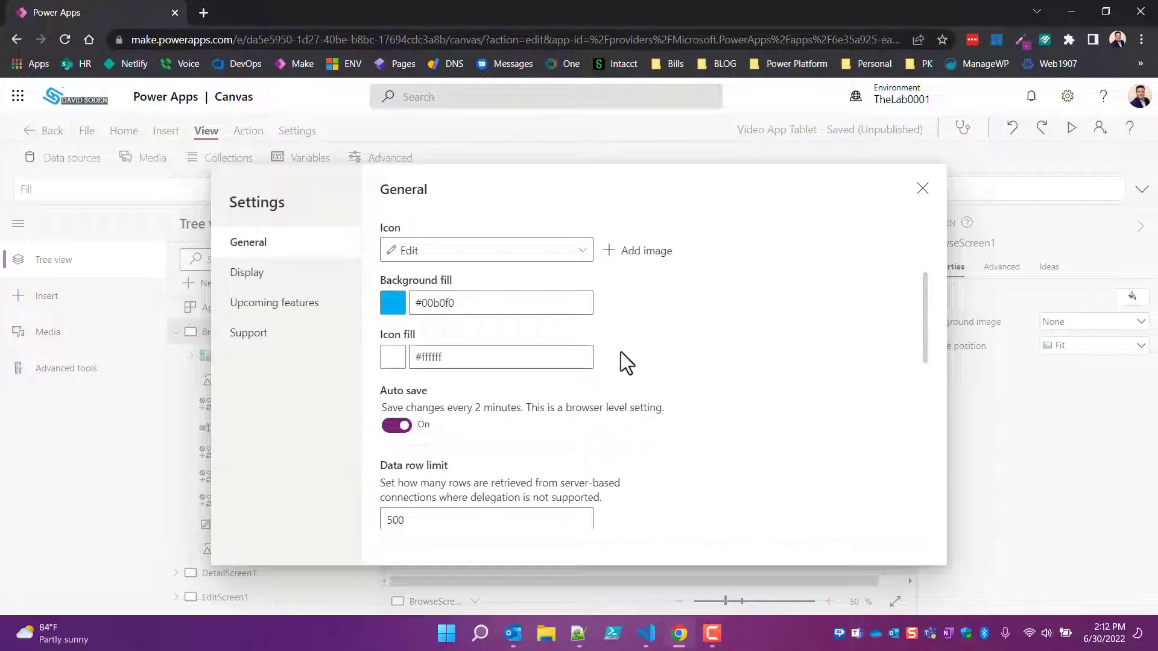
scroll("down", 3)
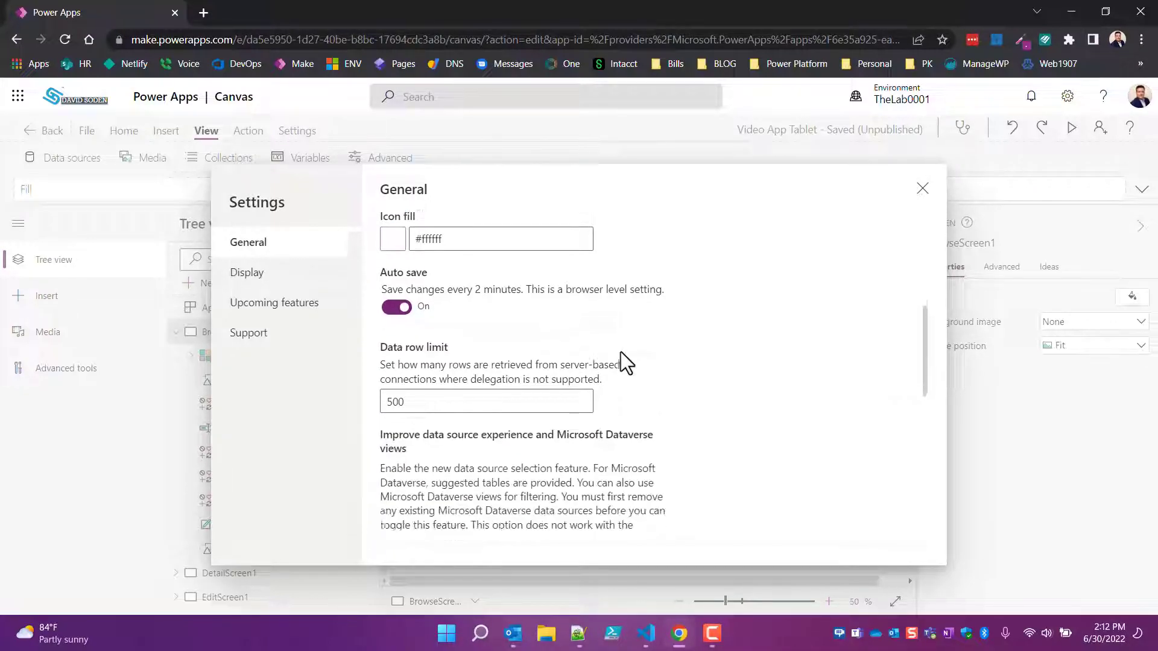
scroll("down", 3)
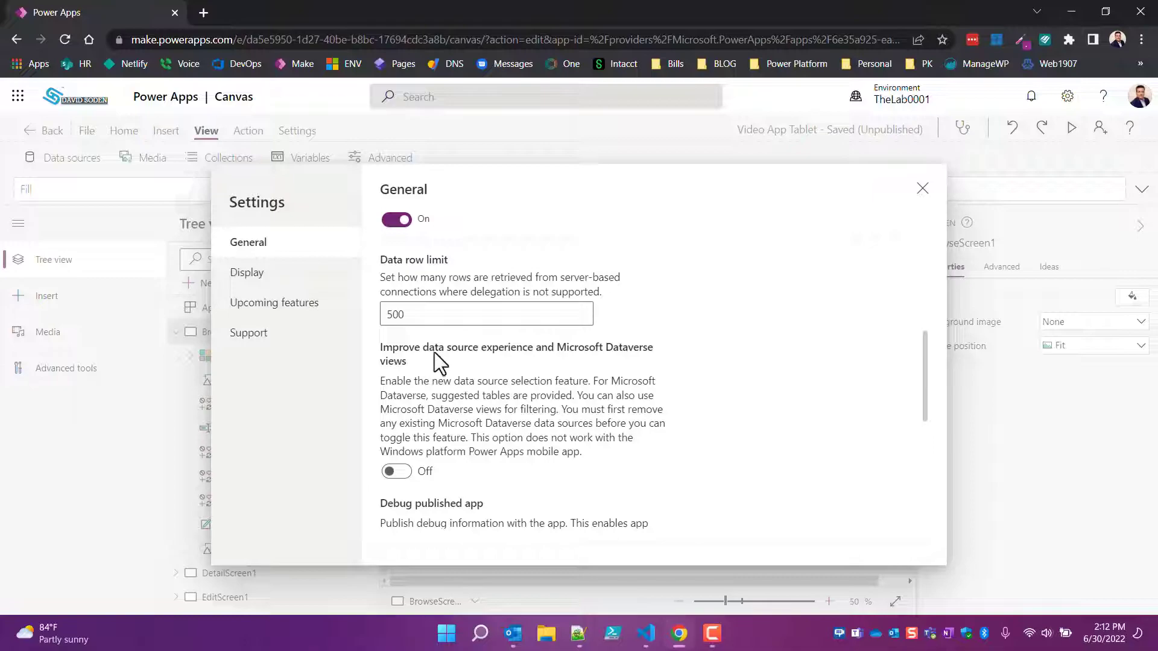
mouse_move(403, 477)
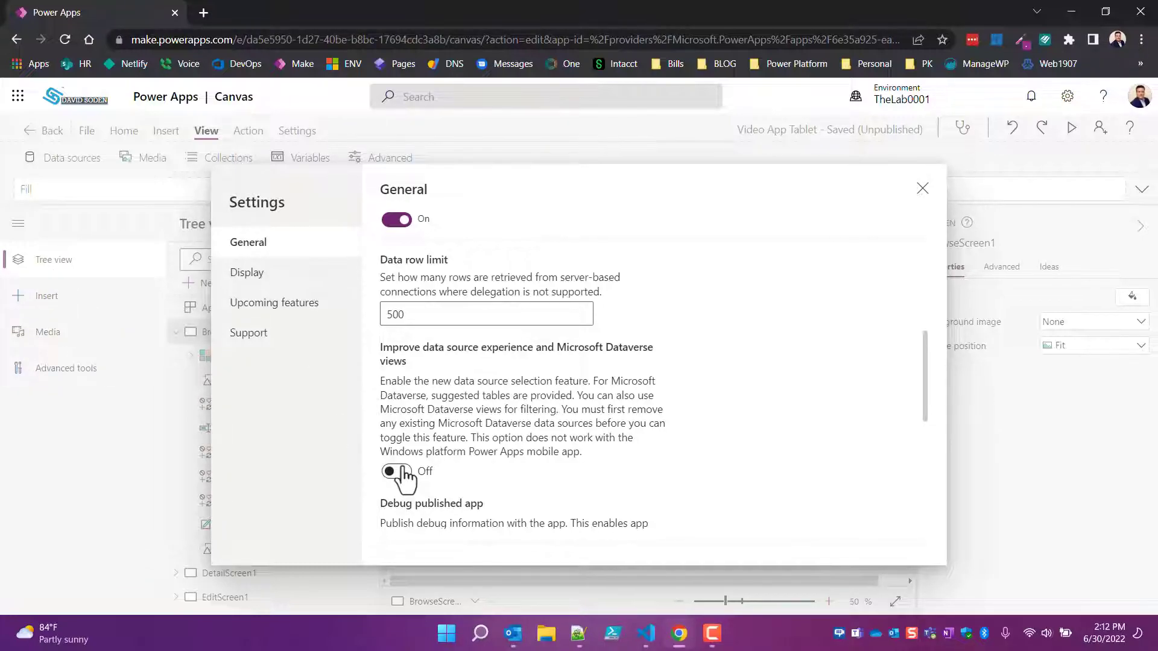
left_click(396, 471)
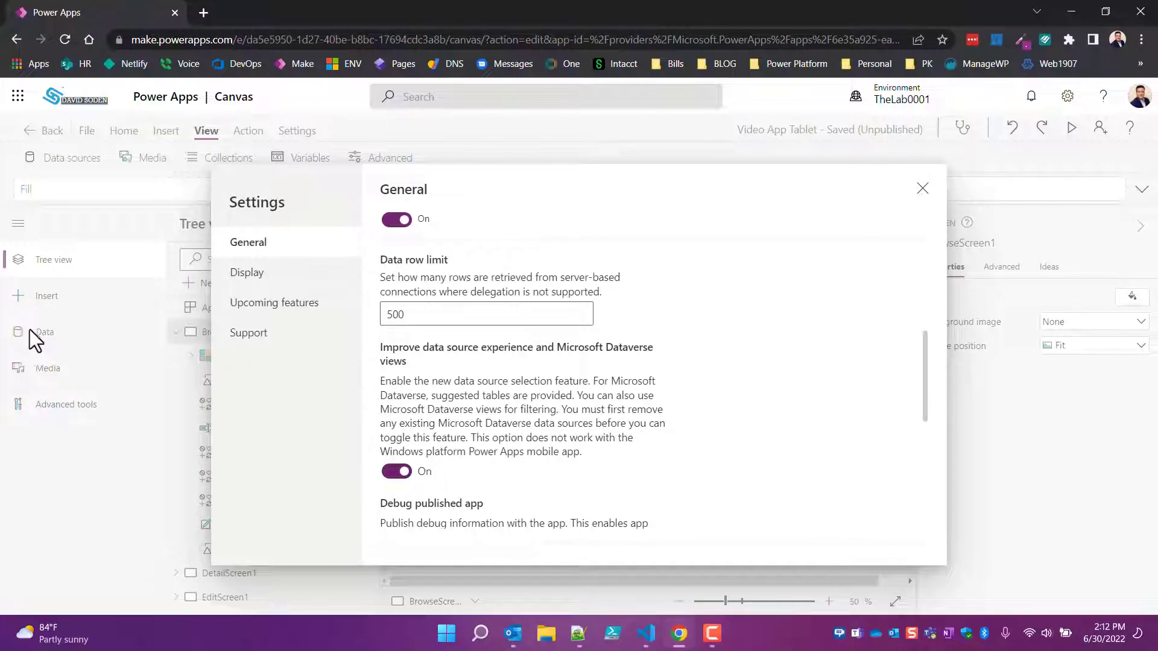
left_click(923, 188)
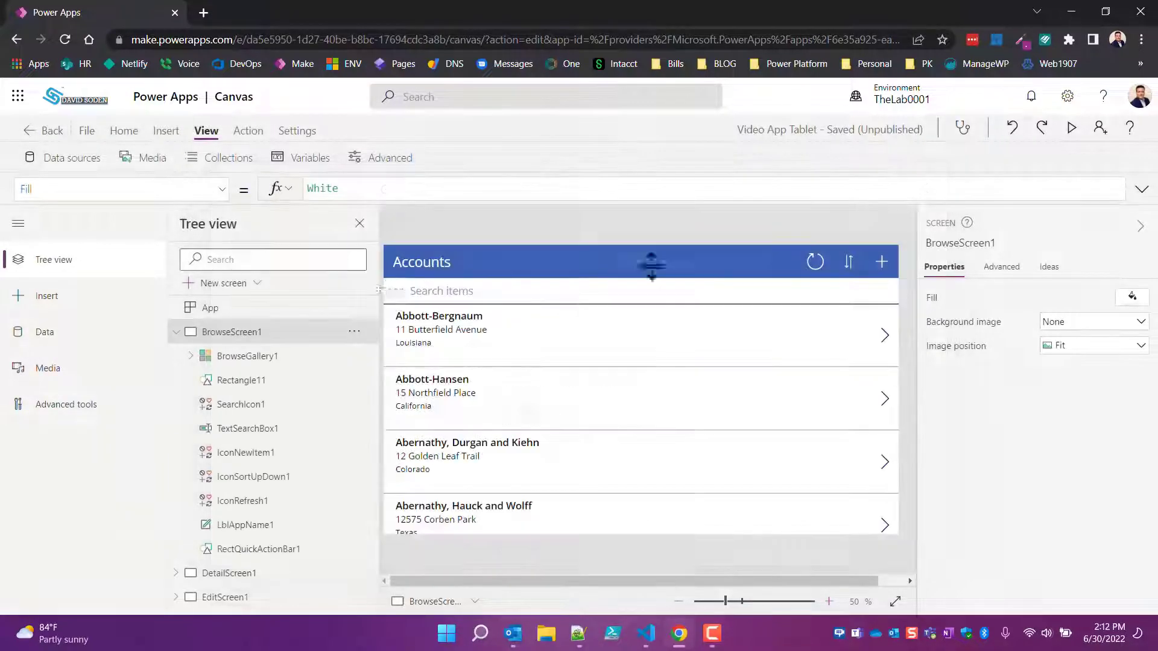
Show the app's data sources pane from the restored Data icon in the left rail.
left_click(44, 331)
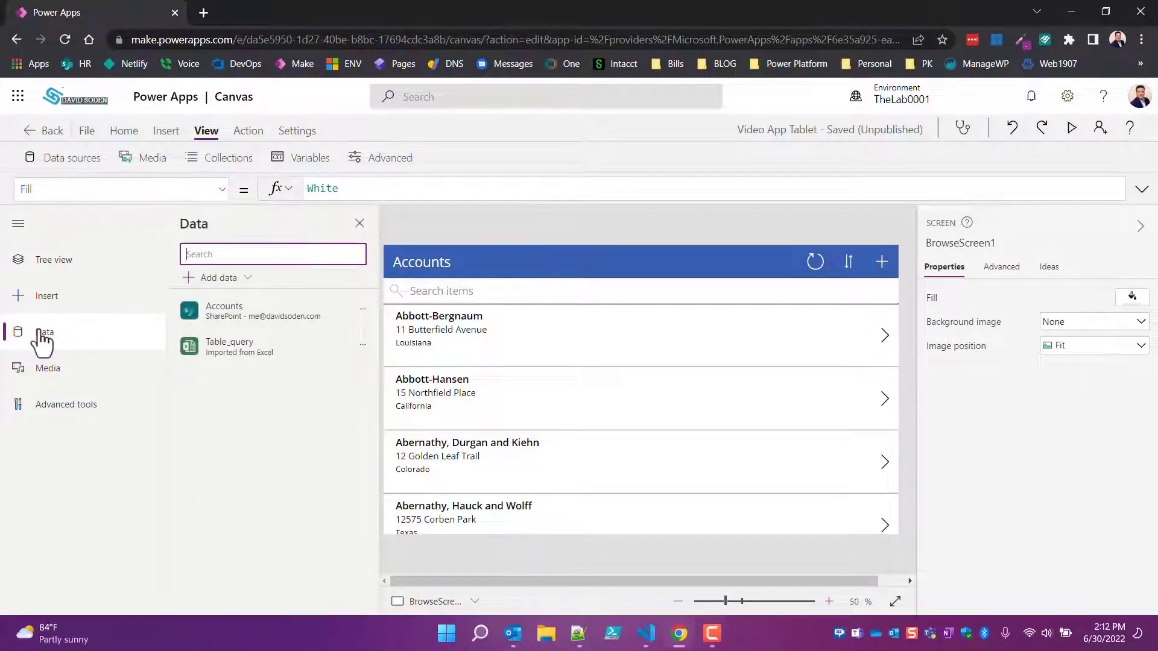